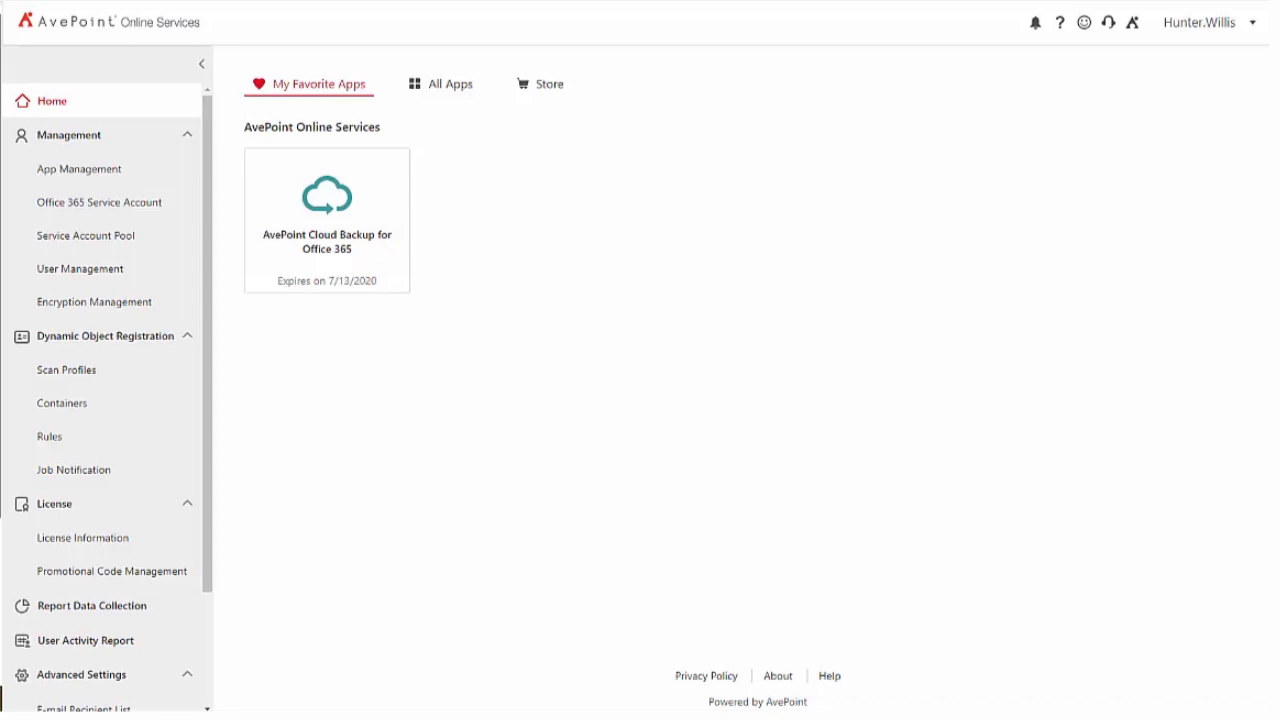
pyautogui.moveTo(66, 370)
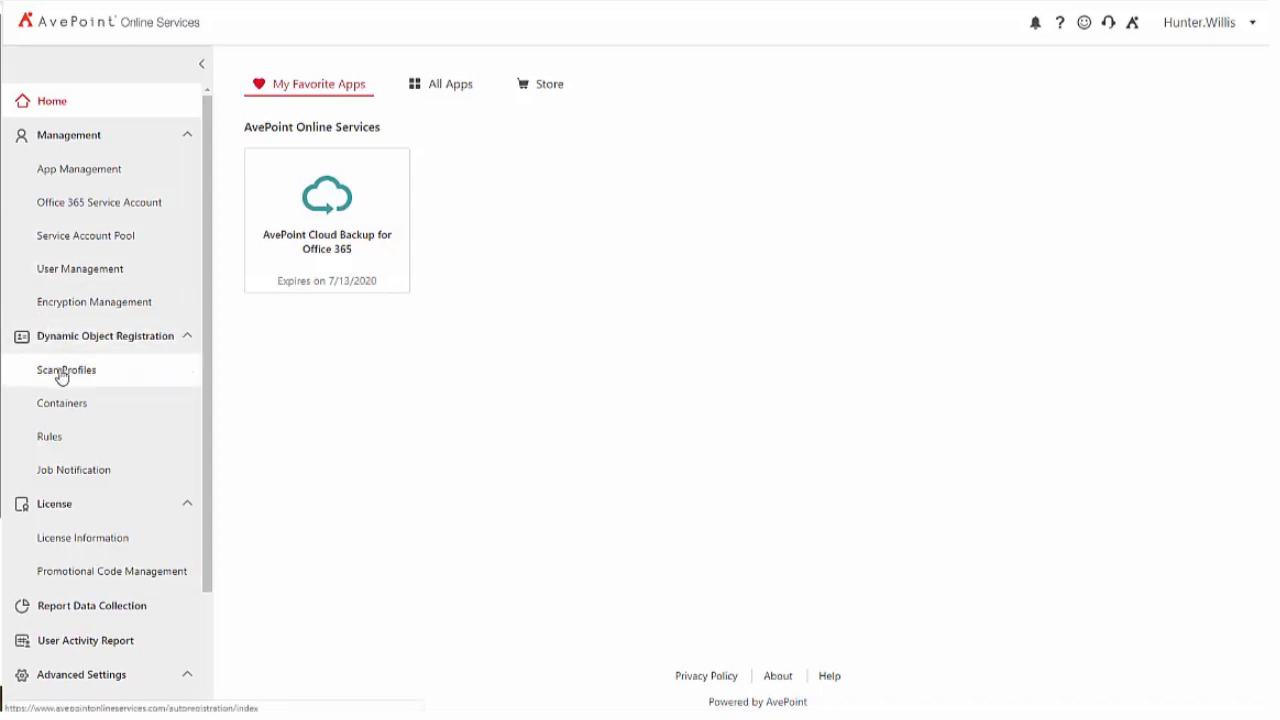
# Start a new scan profile from Scan Profiles with Office 365 Group as the object type
pyautogui.click(66, 370)
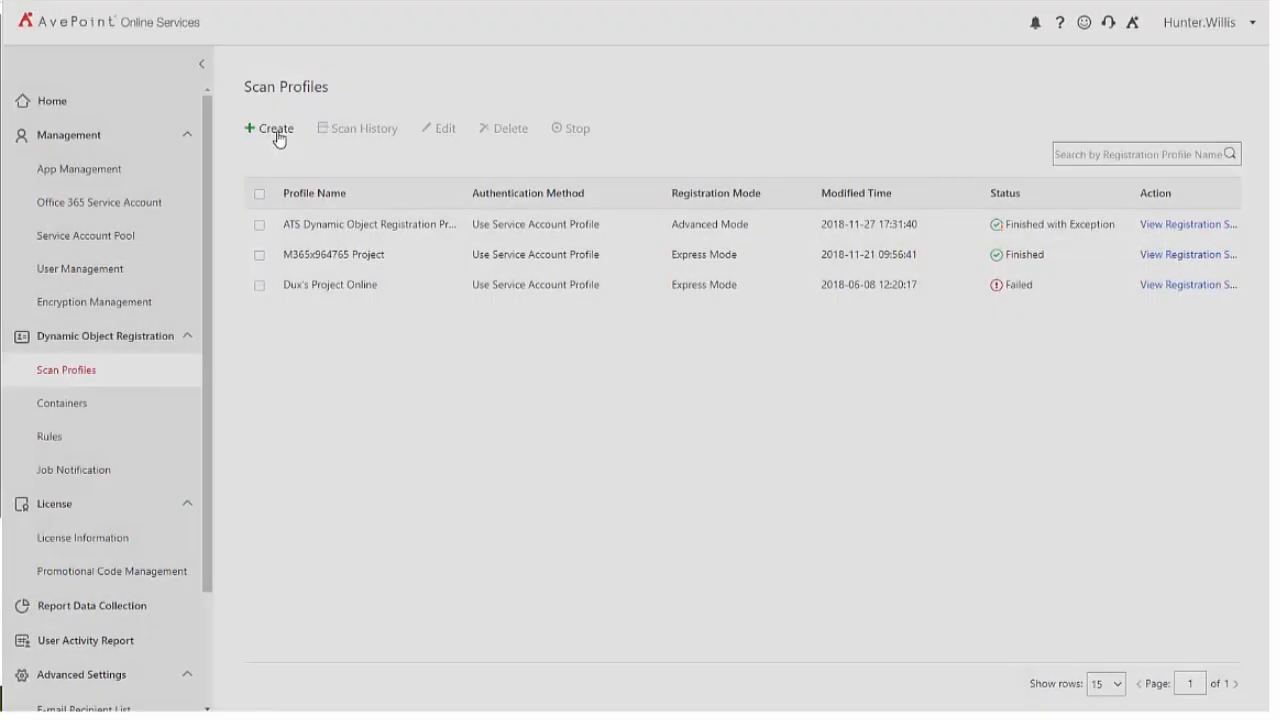
pyautogui.click(268, 128)
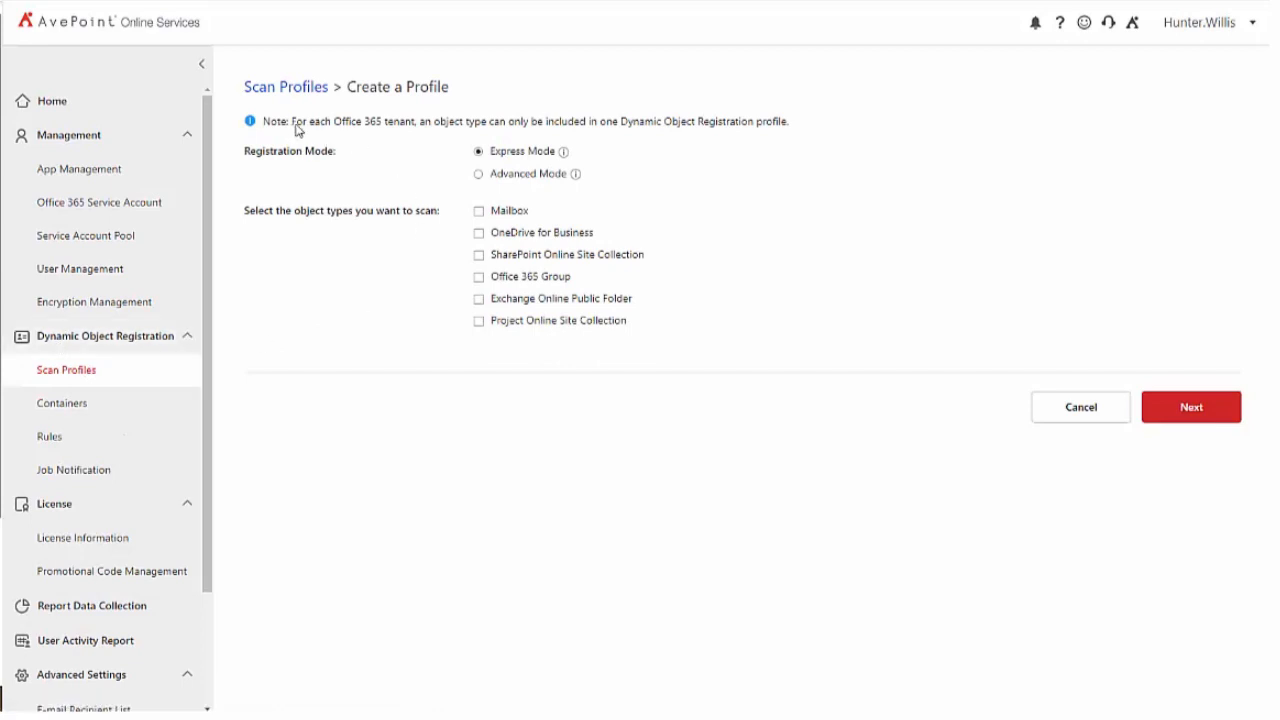
pyautogui.moveTo(536, 248)
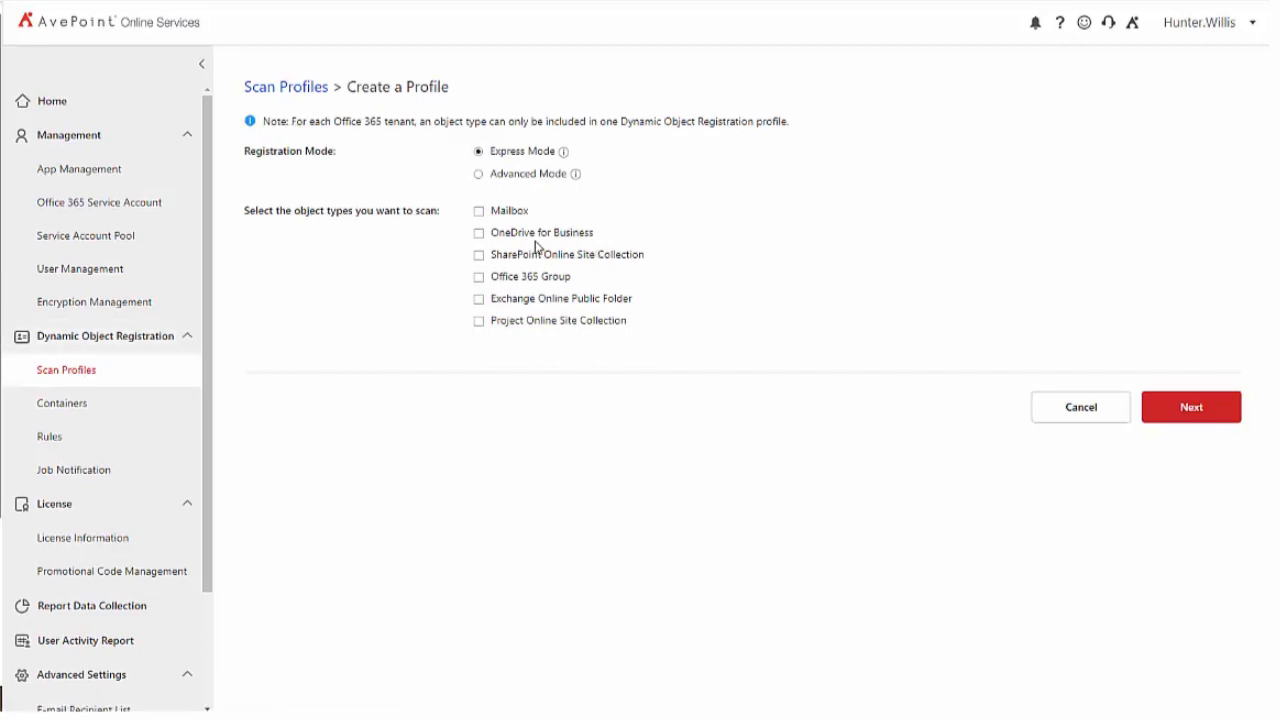
pyautogui.click(480, 276)
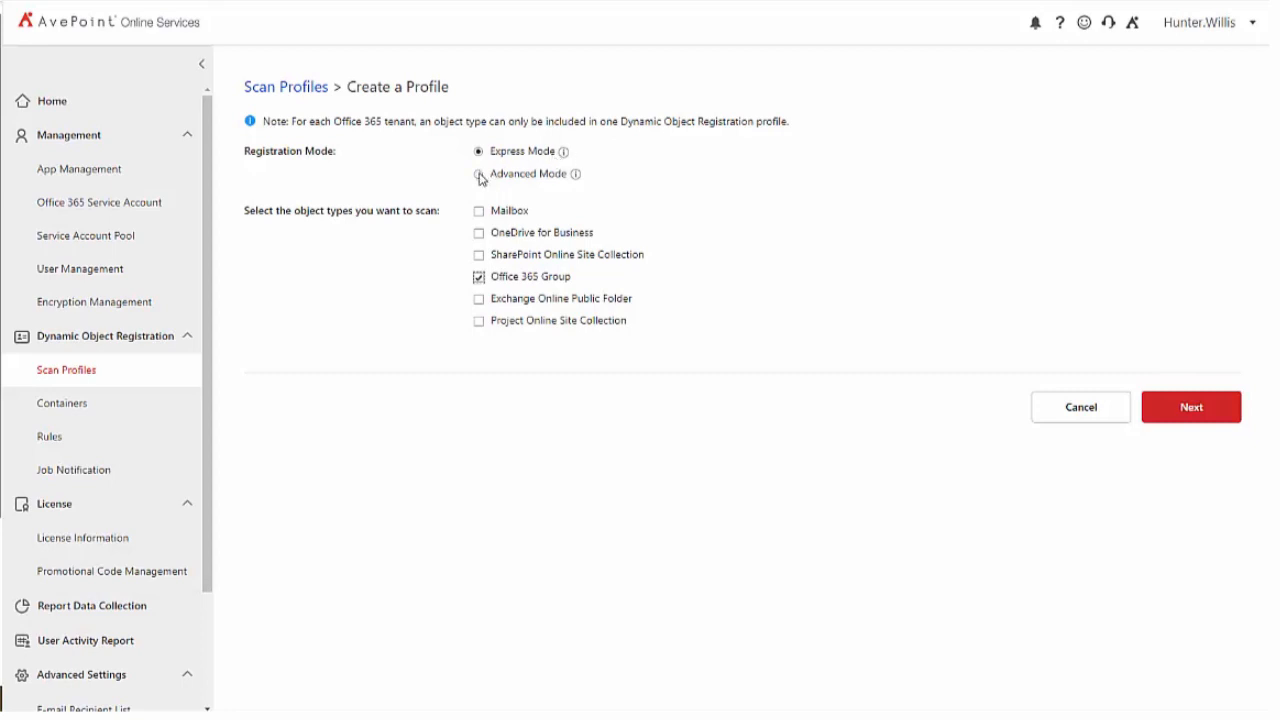
# Switch the profile to Advanced Mode and show the Office 365 Groups scan settings
pyautogui.click(480, 174)
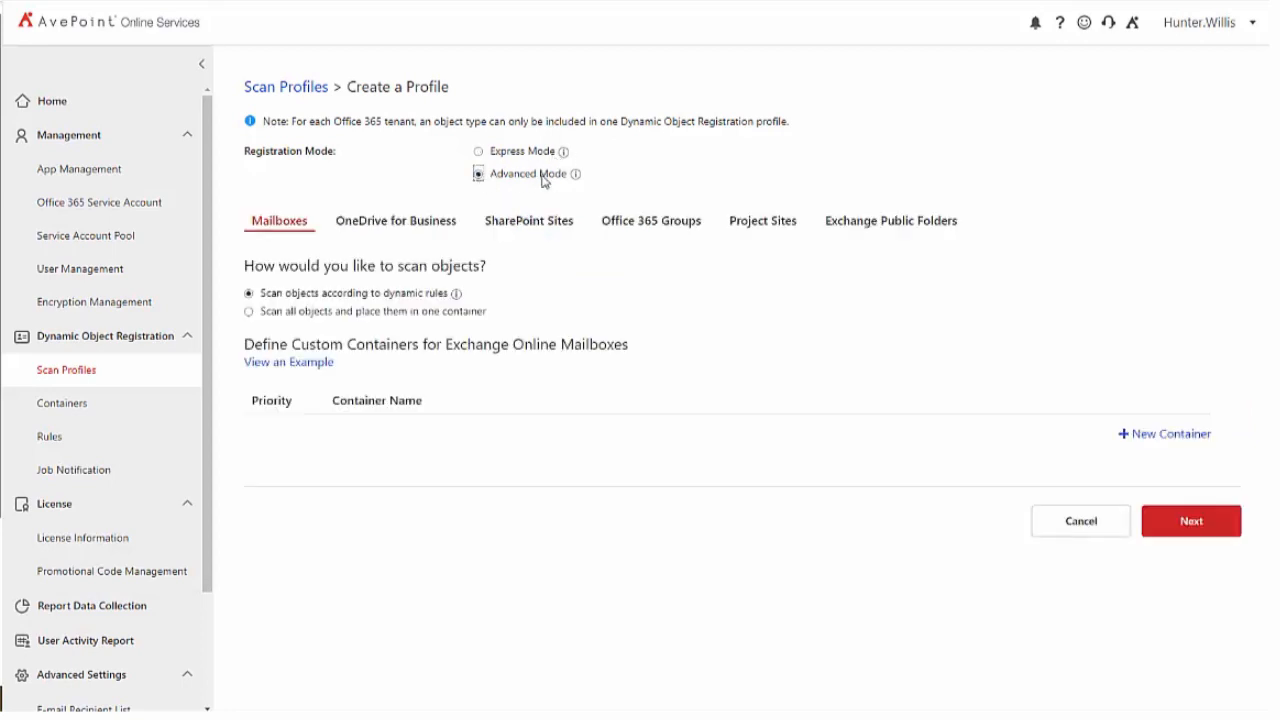
pyautogui.click(650, 220)
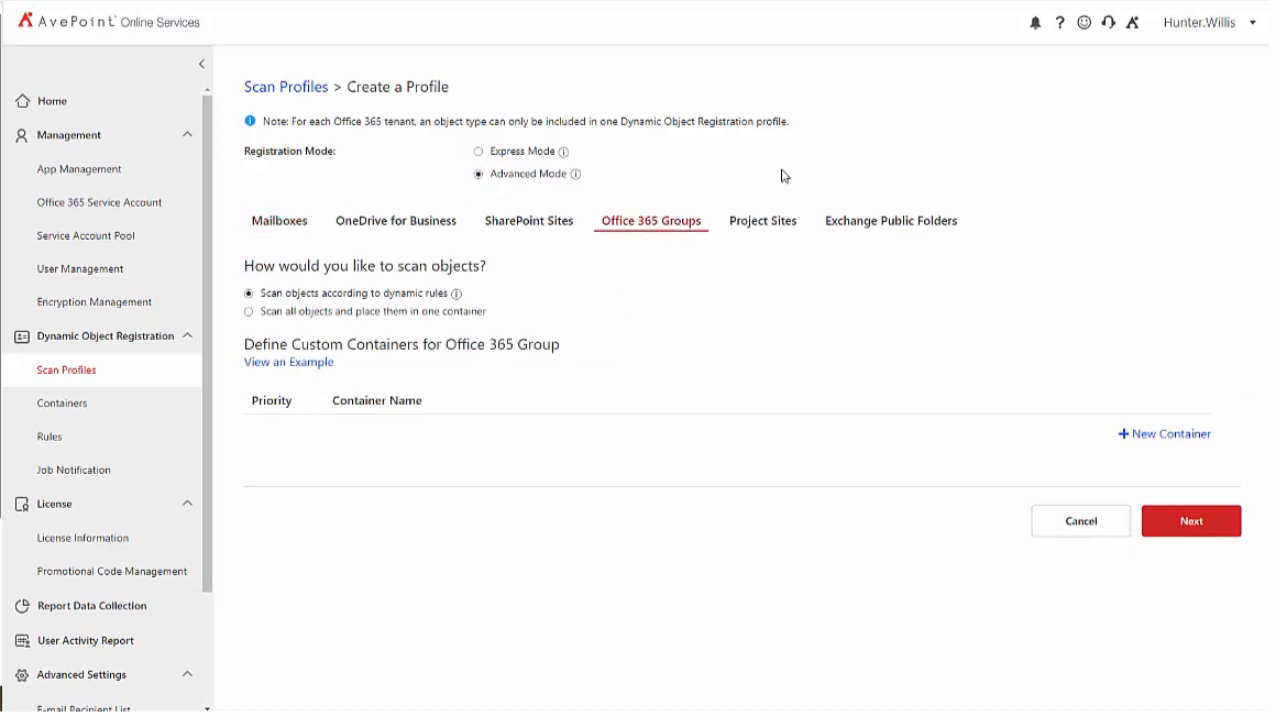
pyautogui.moveTo(630, 328)
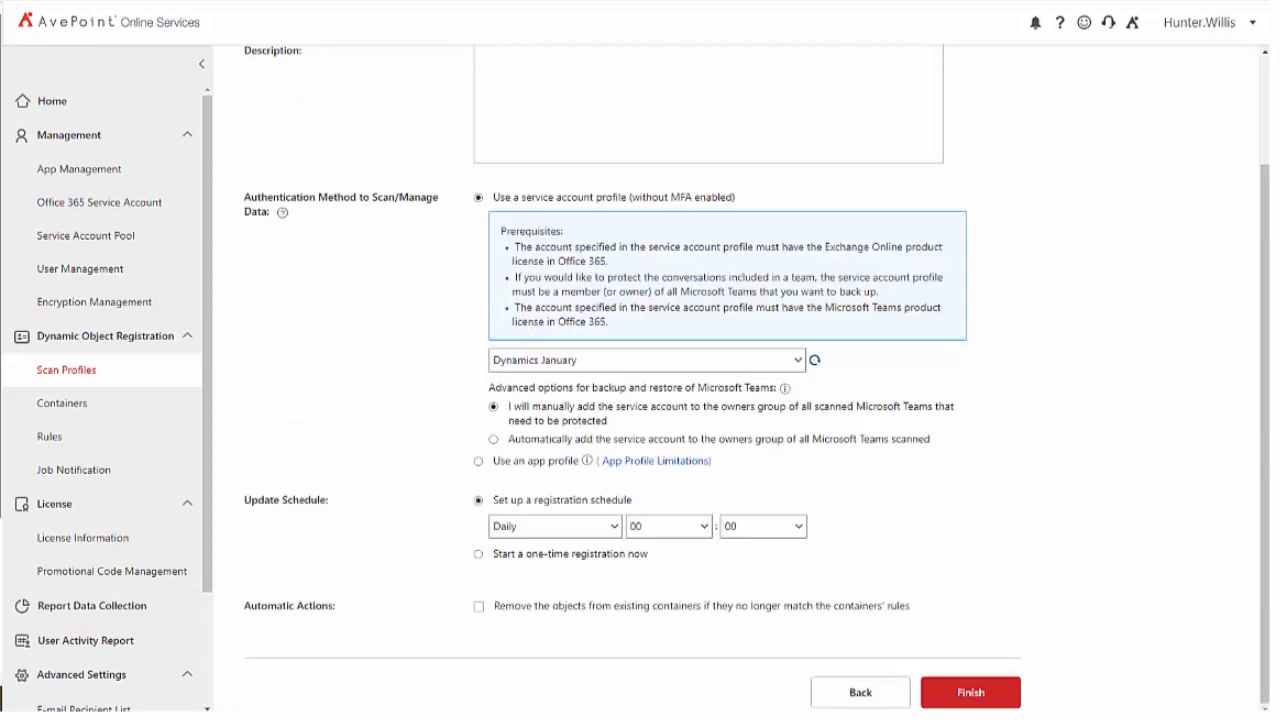
pyautogui.moveTo(400, 308)
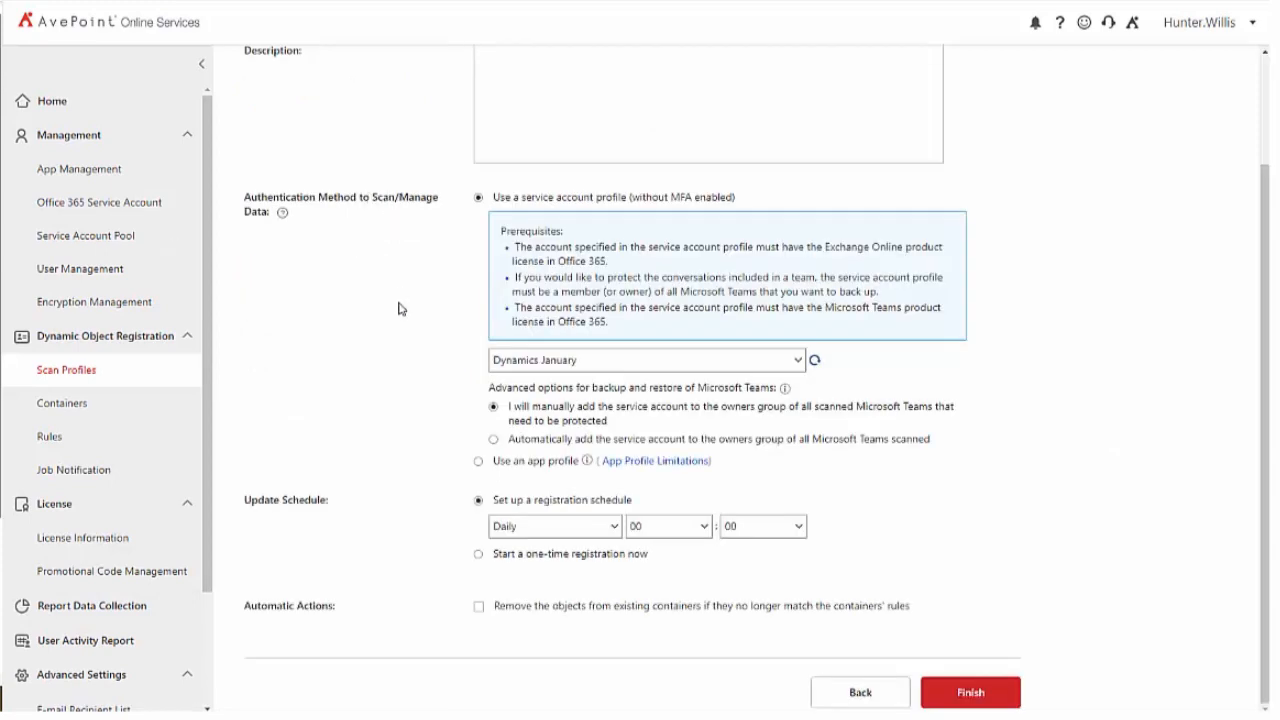
# Name the scan profile 'O365 Groups' in the Profile Name field
pyautogui.scroll(3)
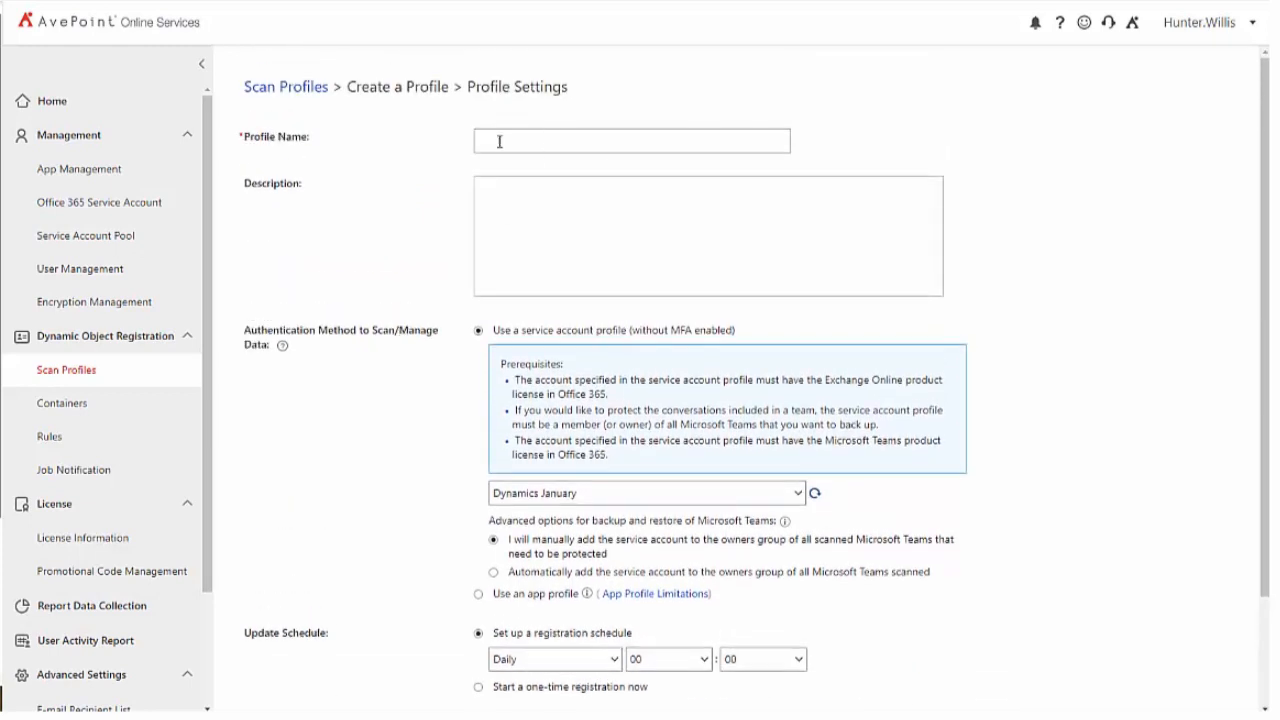
pyautogui.write('o')
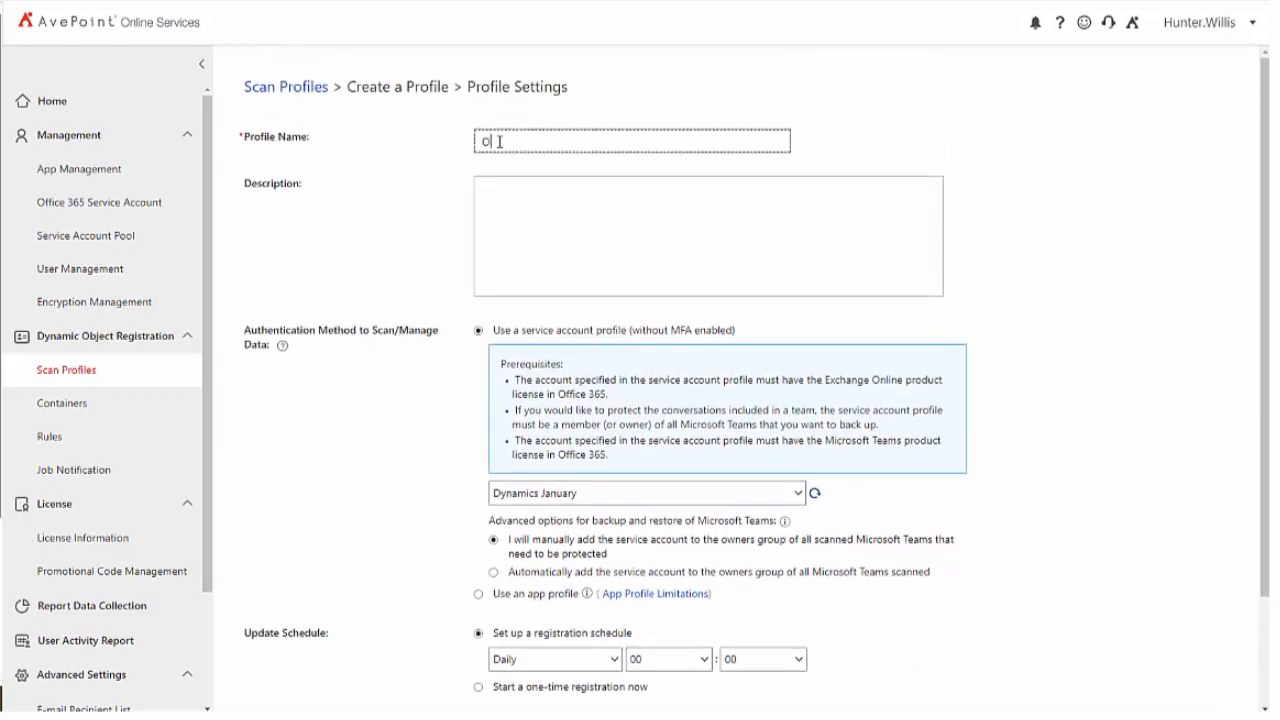
pyautogui.write('365 Groups')
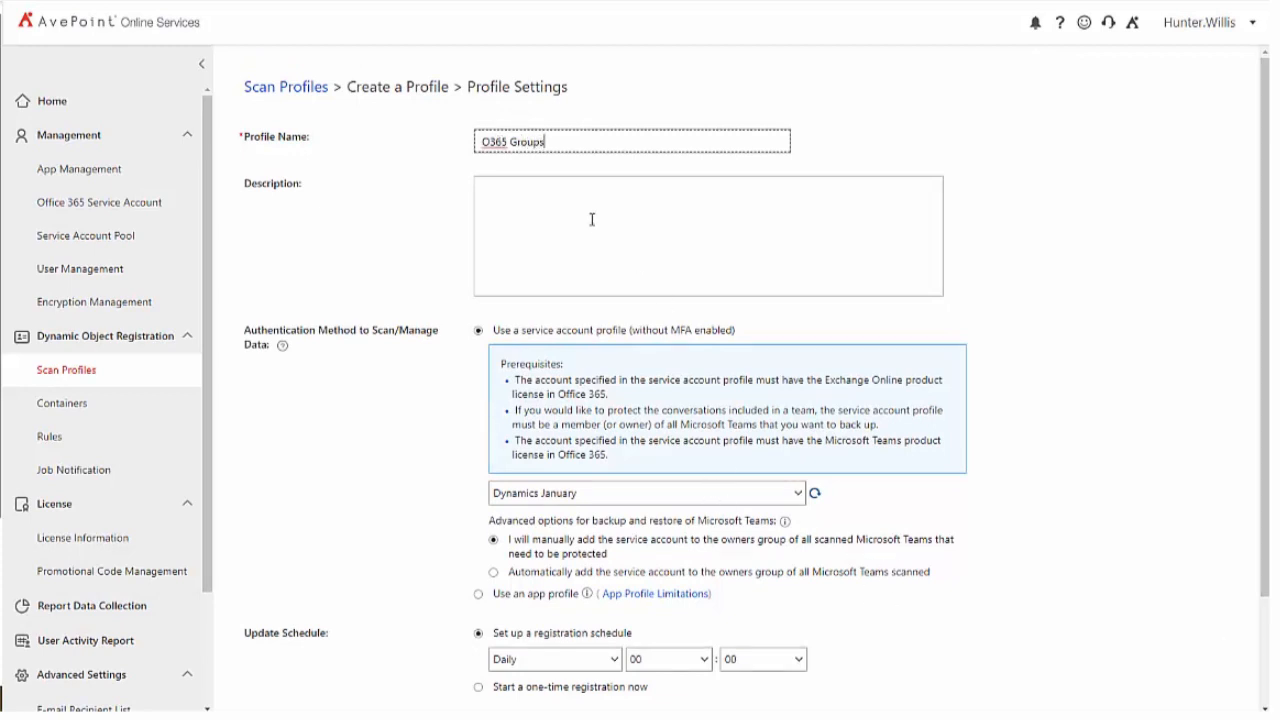
pyautogui.moveTo(1008, 154)
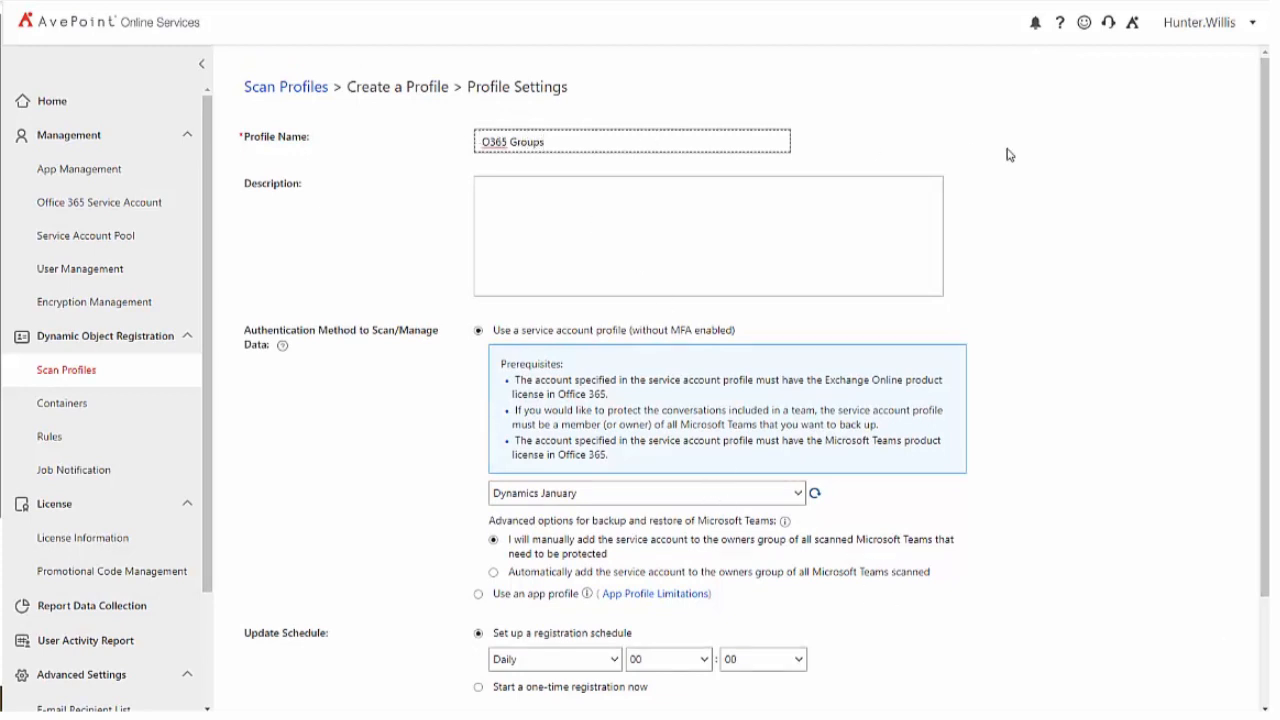
pyautogui.moveTo(1104, 238)
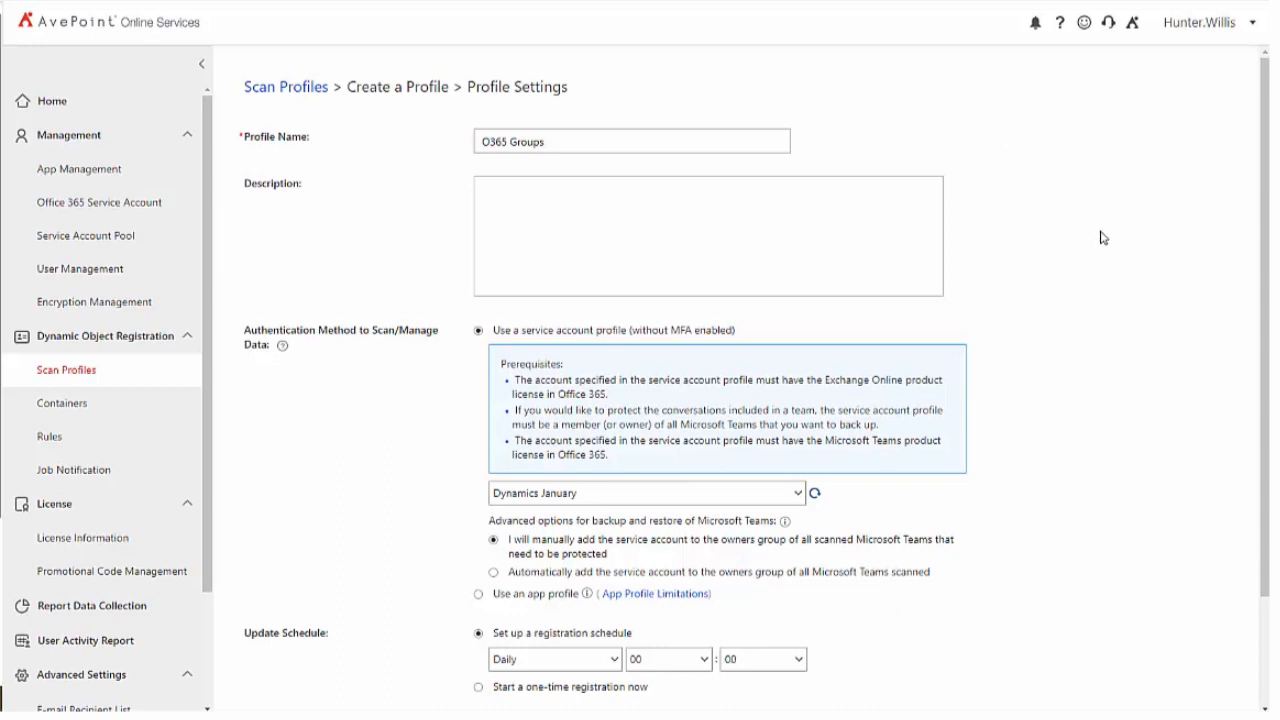
pyautogui.scroll(-3)
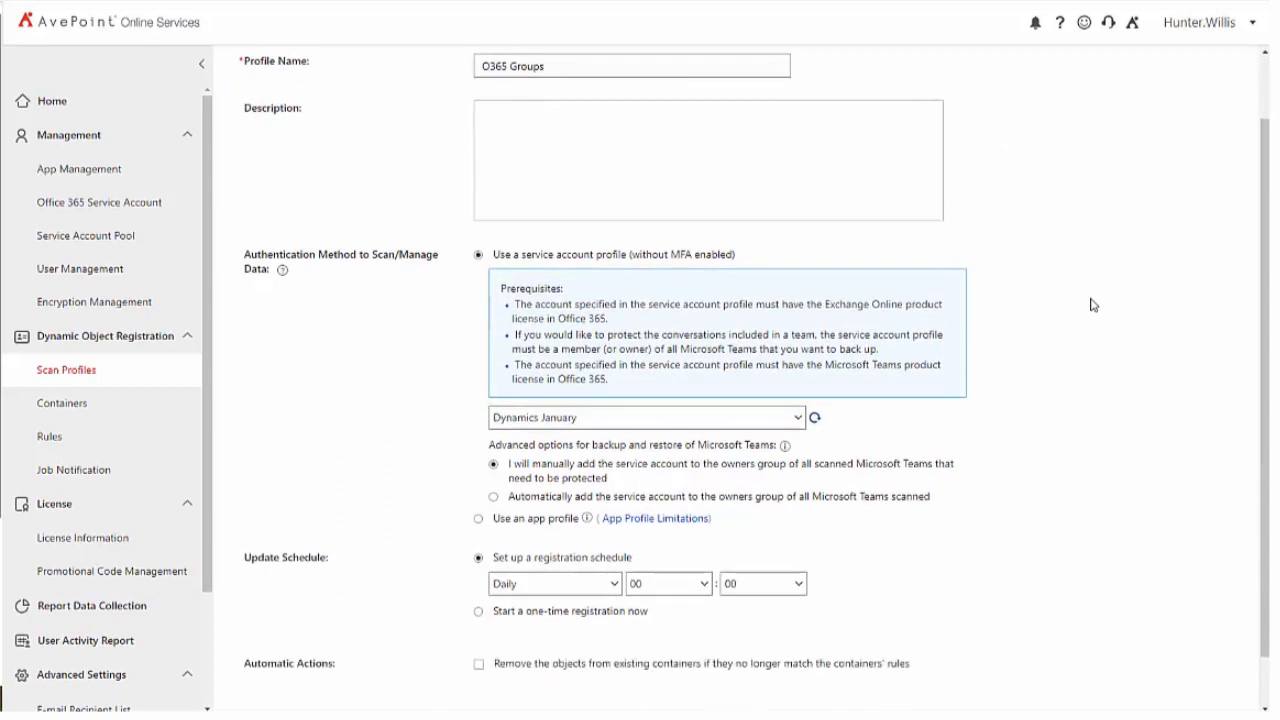
pyautogui.scroll(-3)
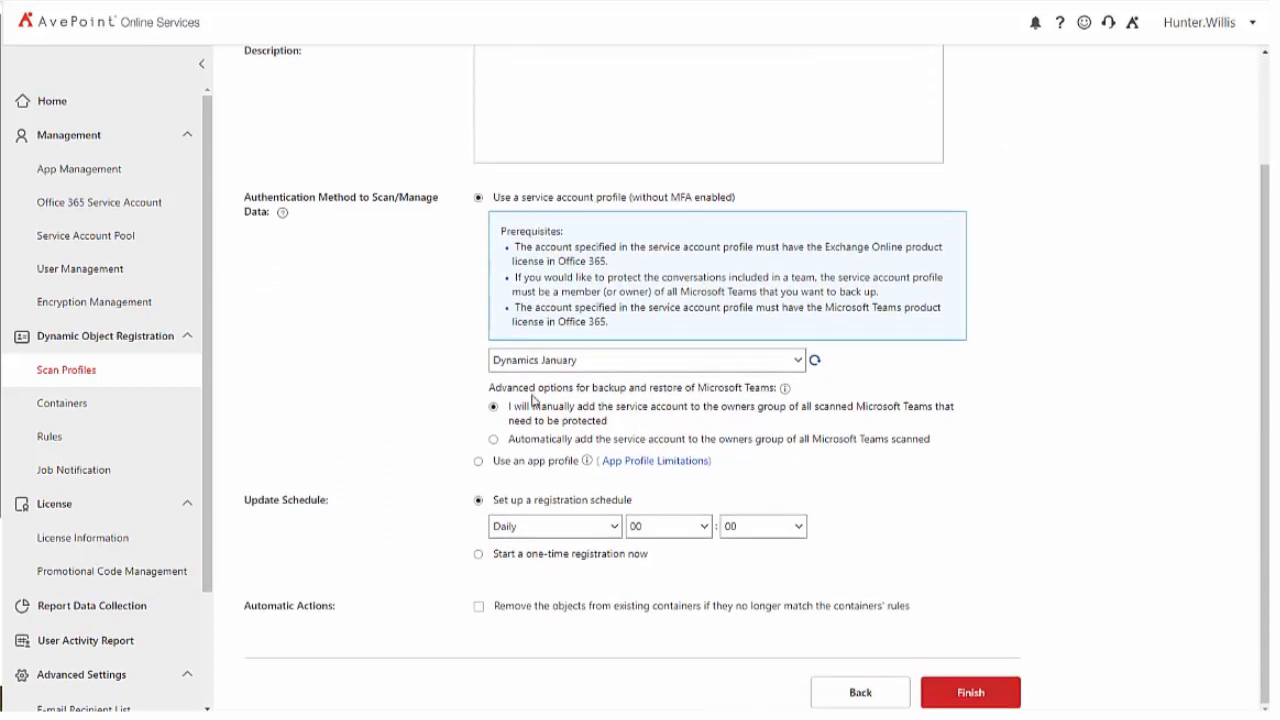
pyautogui.moveTo(724, 392)
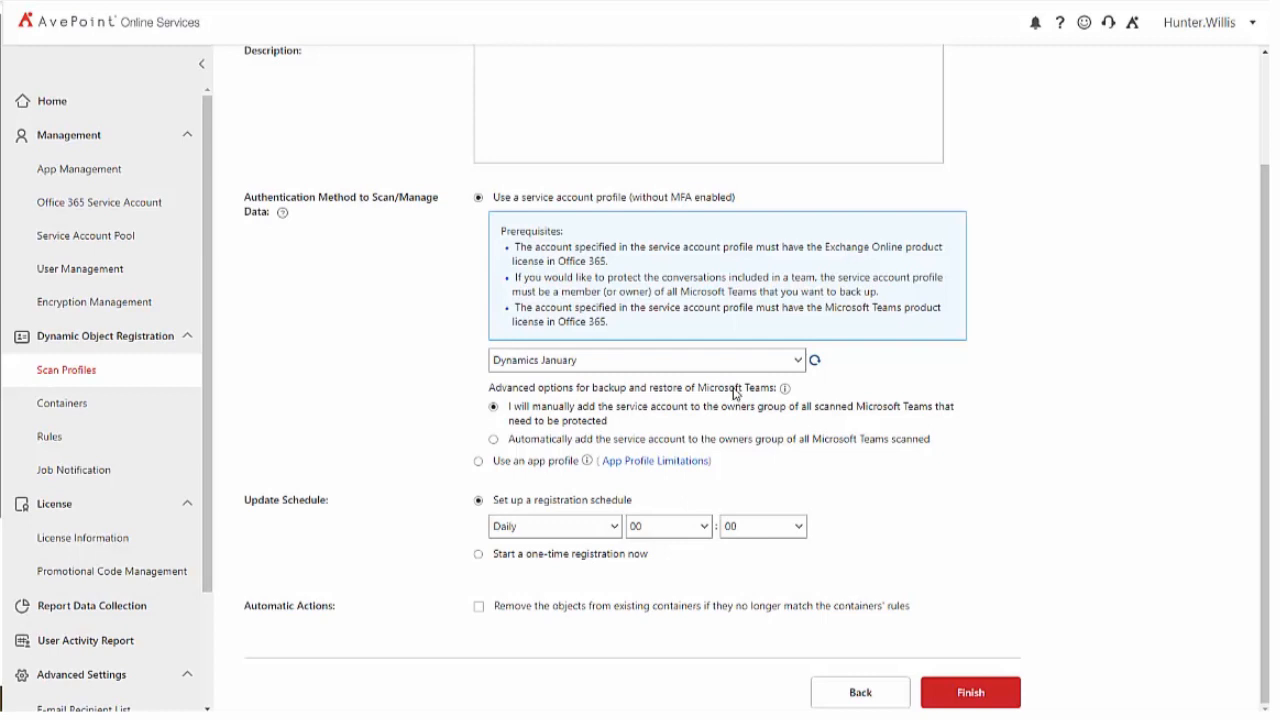
pyautogui.moveTo(520, 424)
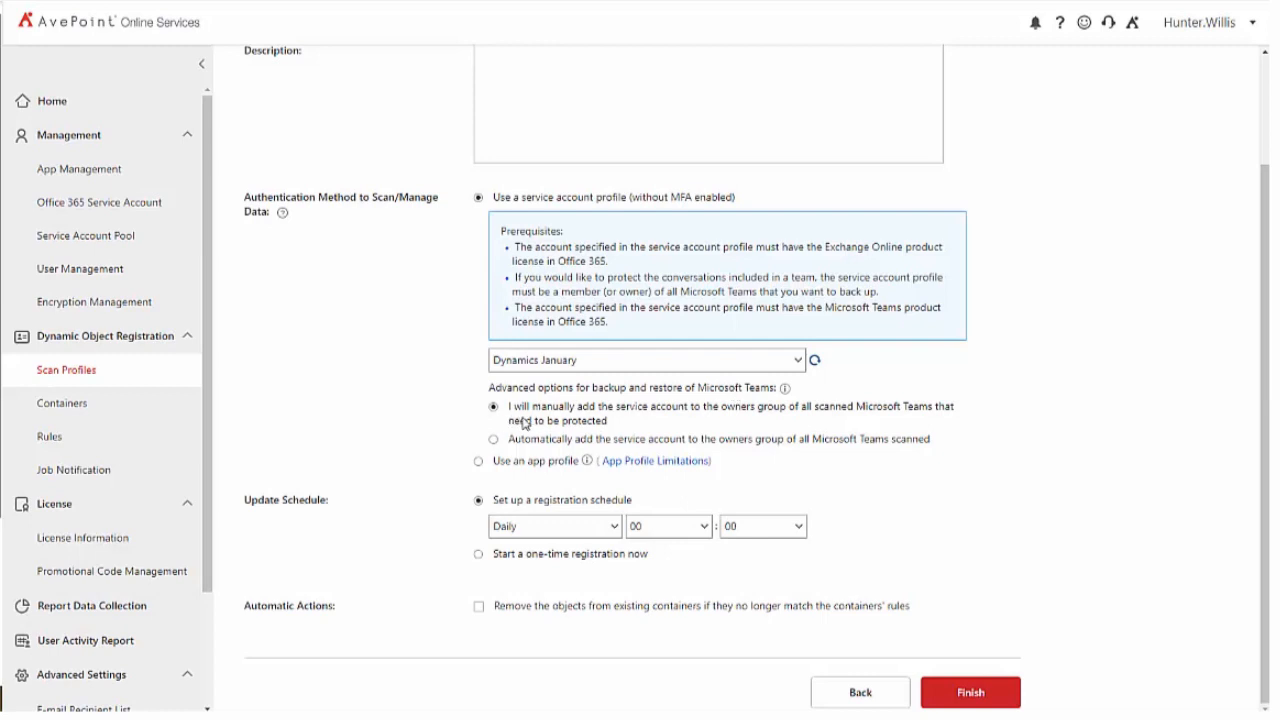
pyautogui.moveTo(808, 418)
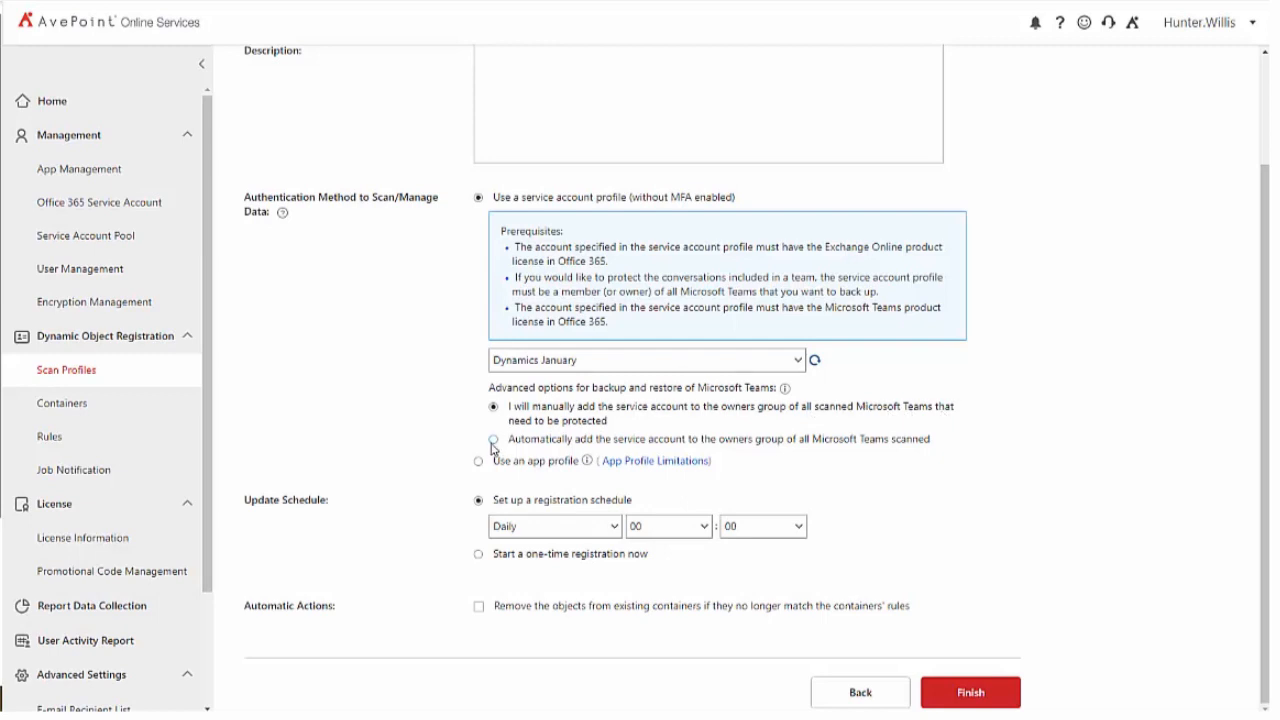
# Automatically add the service account to the owners group of all scanned Microsoft Teams
pyautogui.click(492, 440)
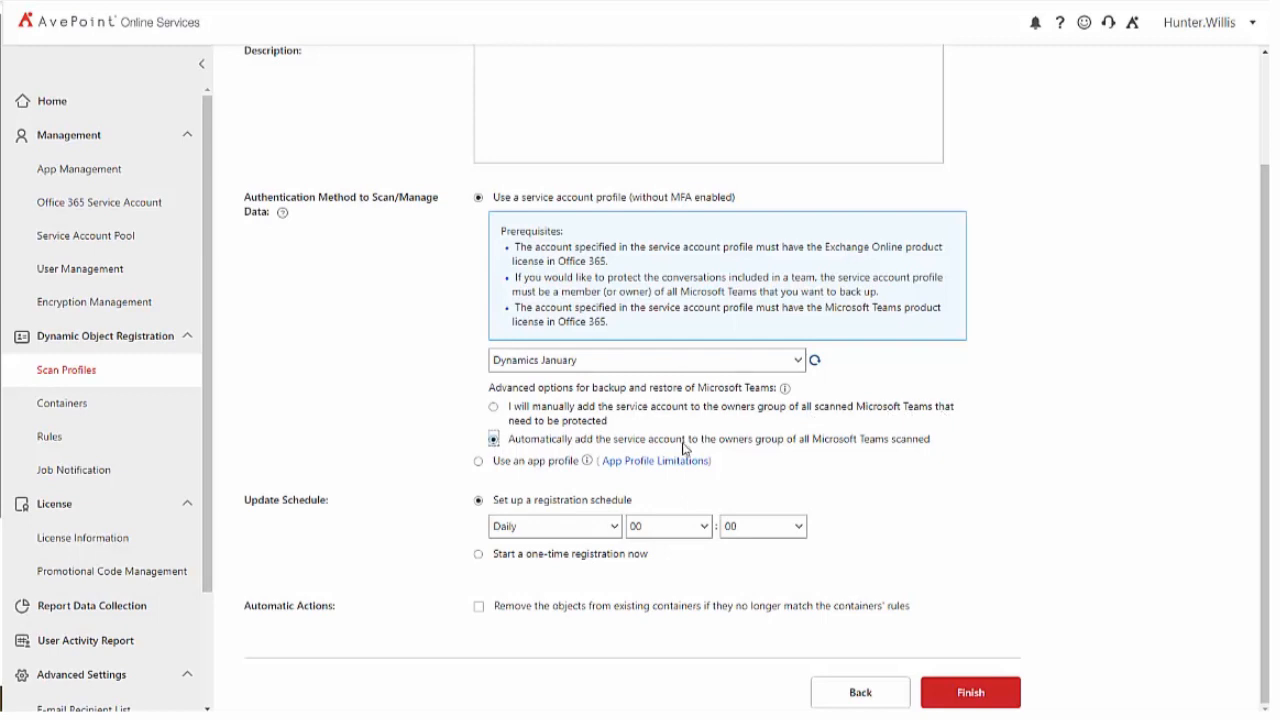
pyautogui.moveTo(868, 444)
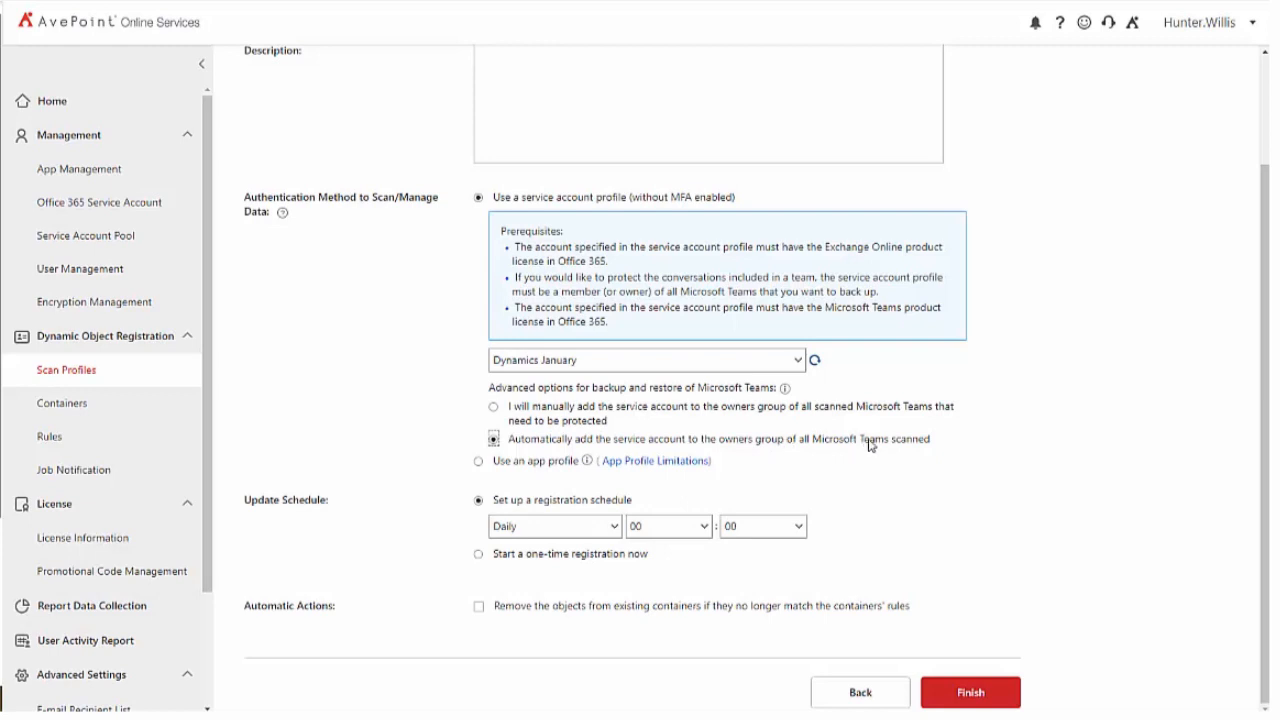
pyautogui.moveTo(678, 410)
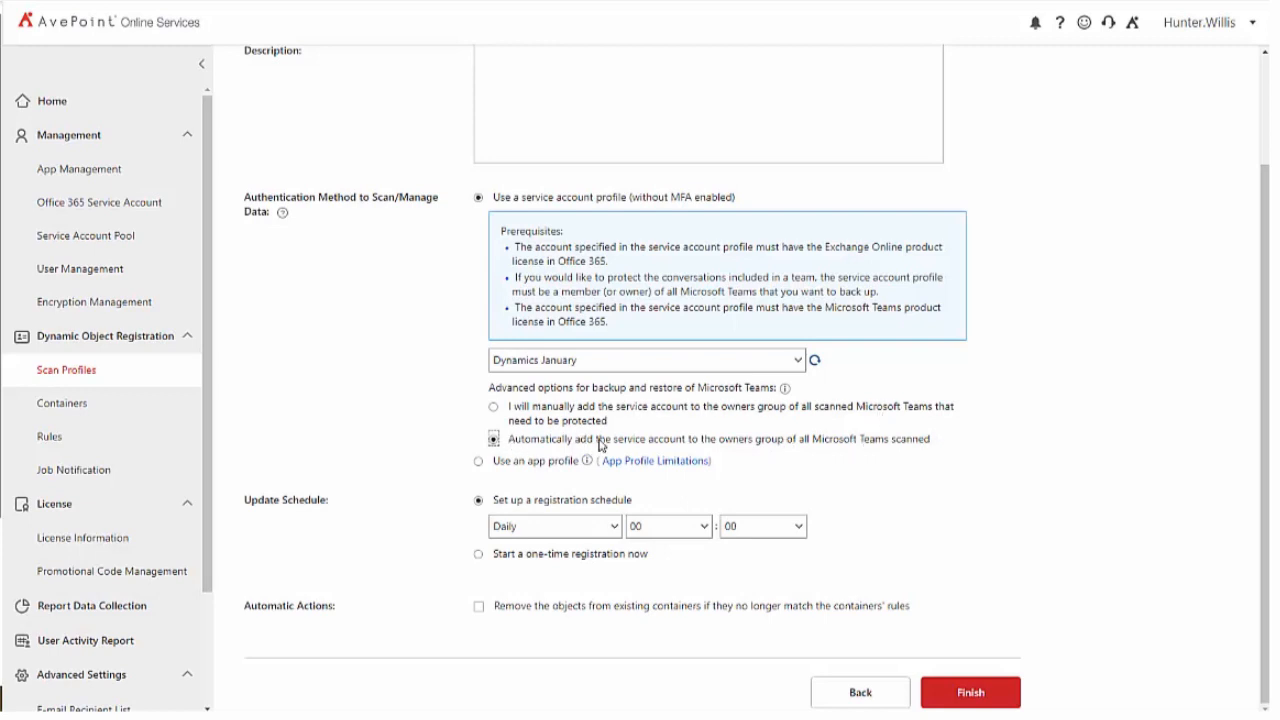
pyautogui.moveTo(796, 448)
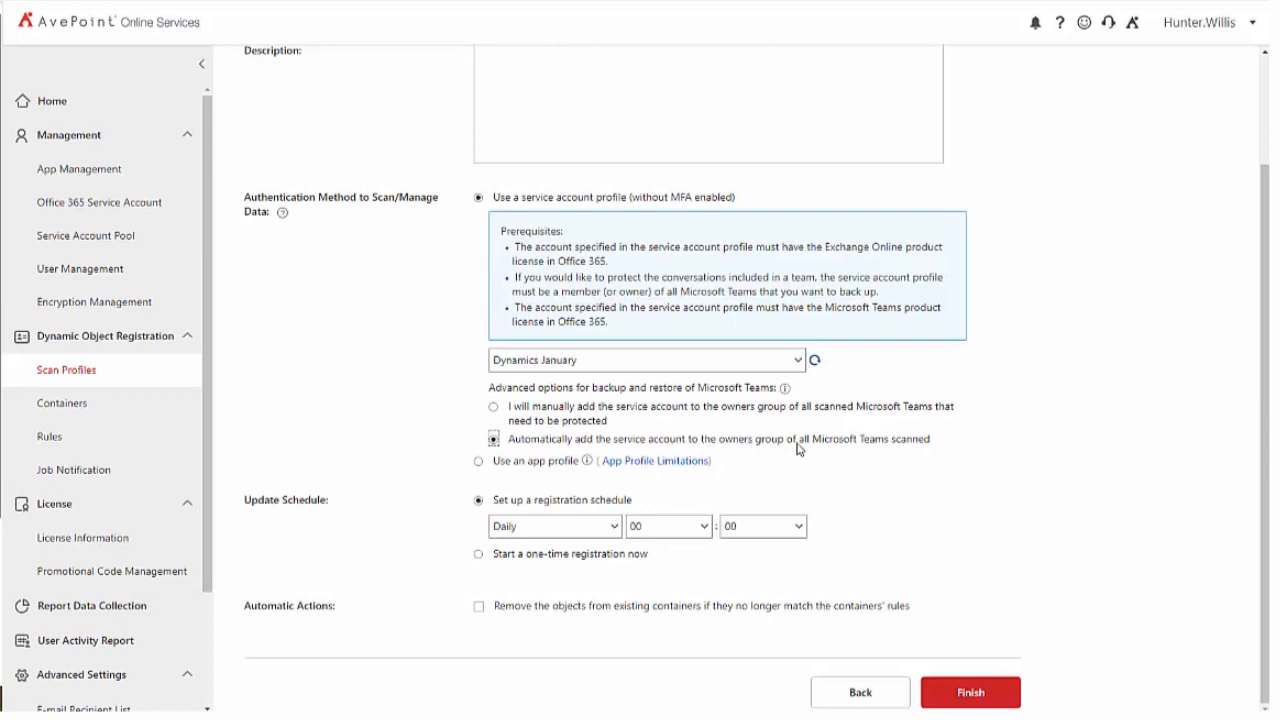
pyautogui.moveTo(964, 448)
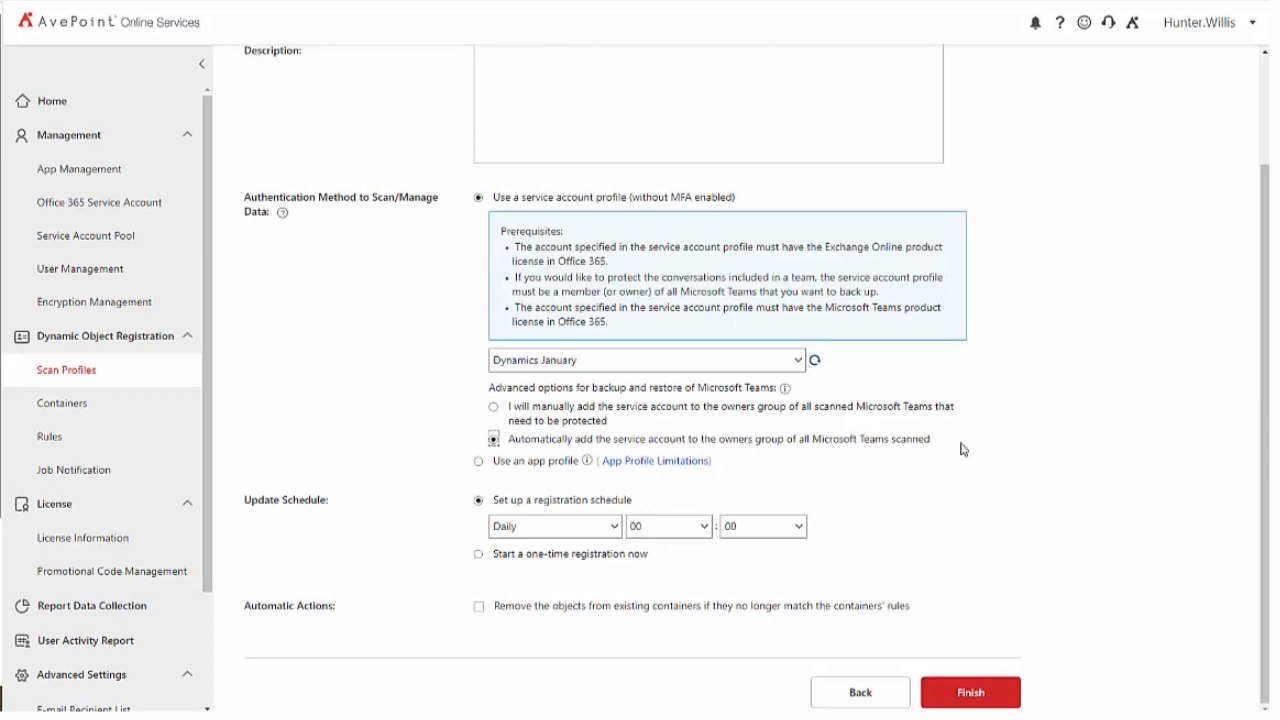
pyautogui.moveTo(510, 508)
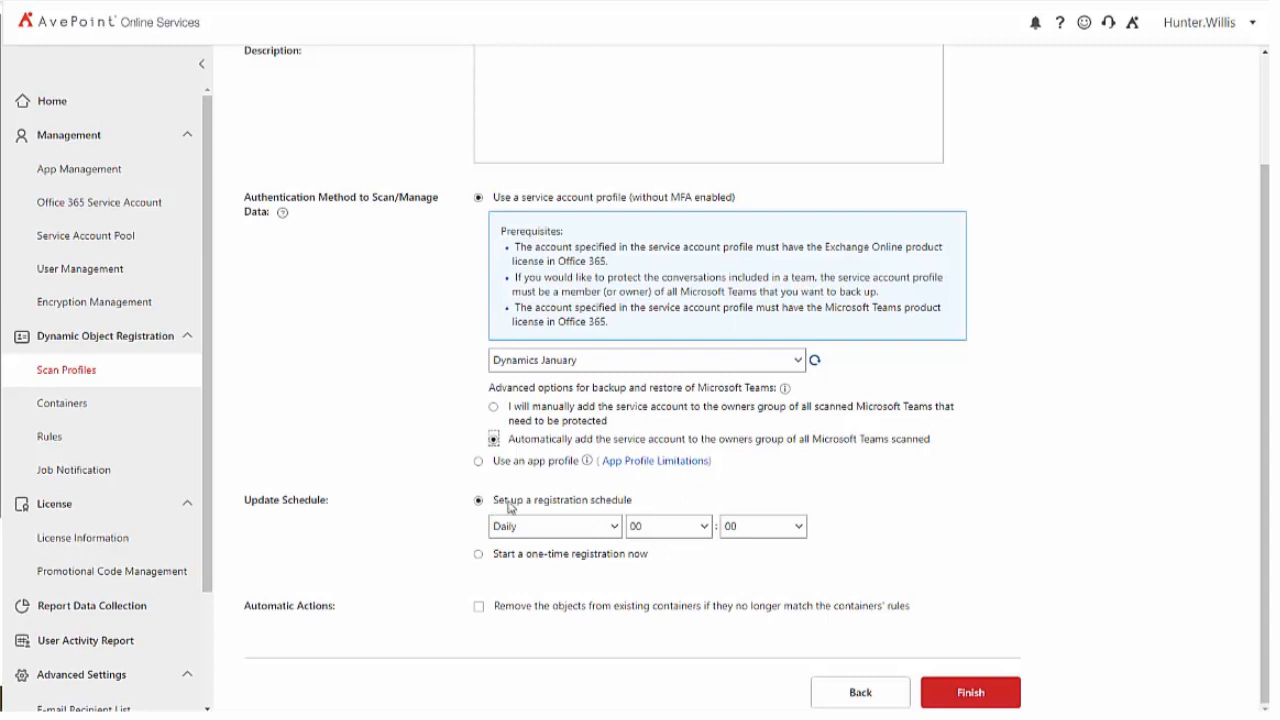
pyautogui.moveTo(616, 508)
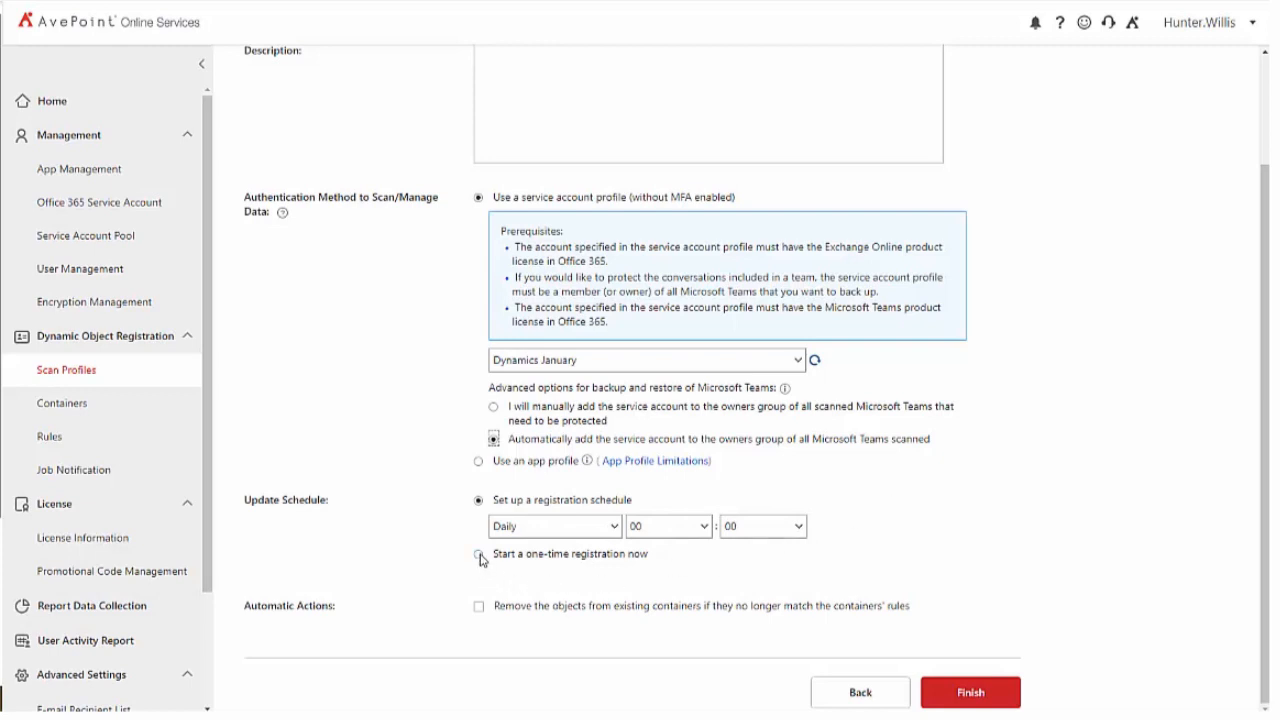
# Set the update schedule to a one-time registration started now instead of recurring
pyautogui.click(480, 554)
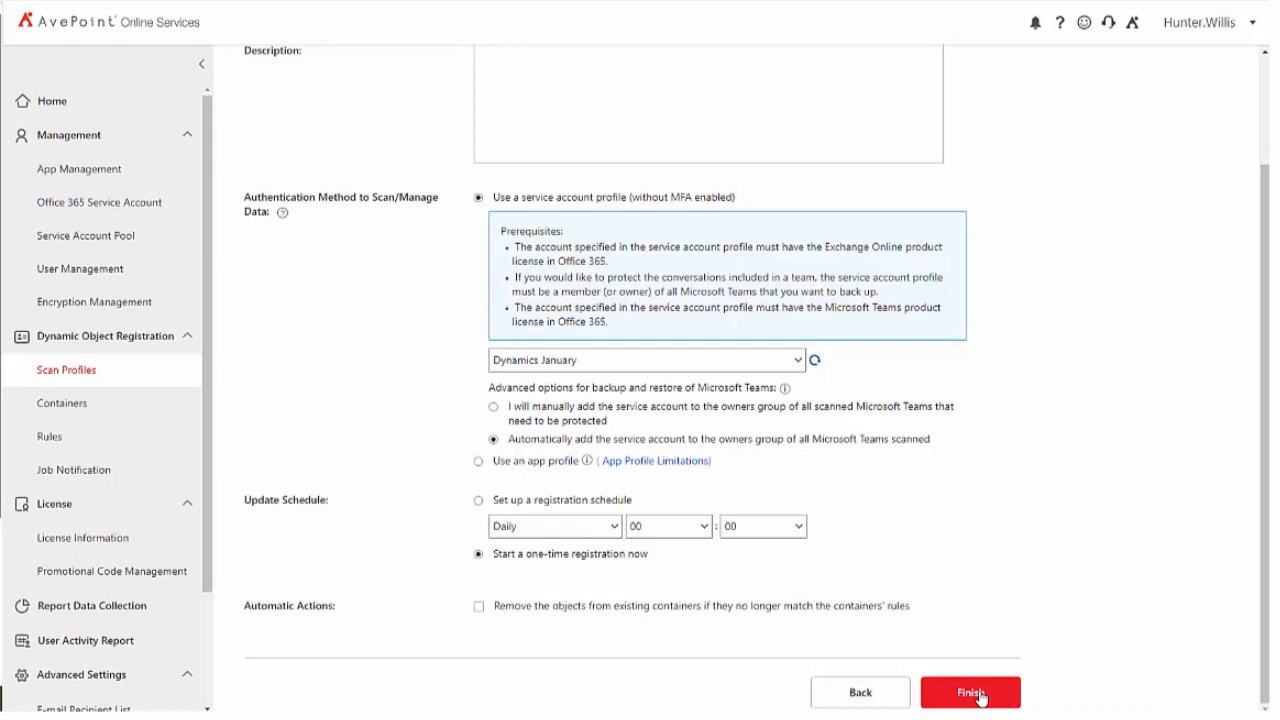
pyautogui.moveTo(370, 330)
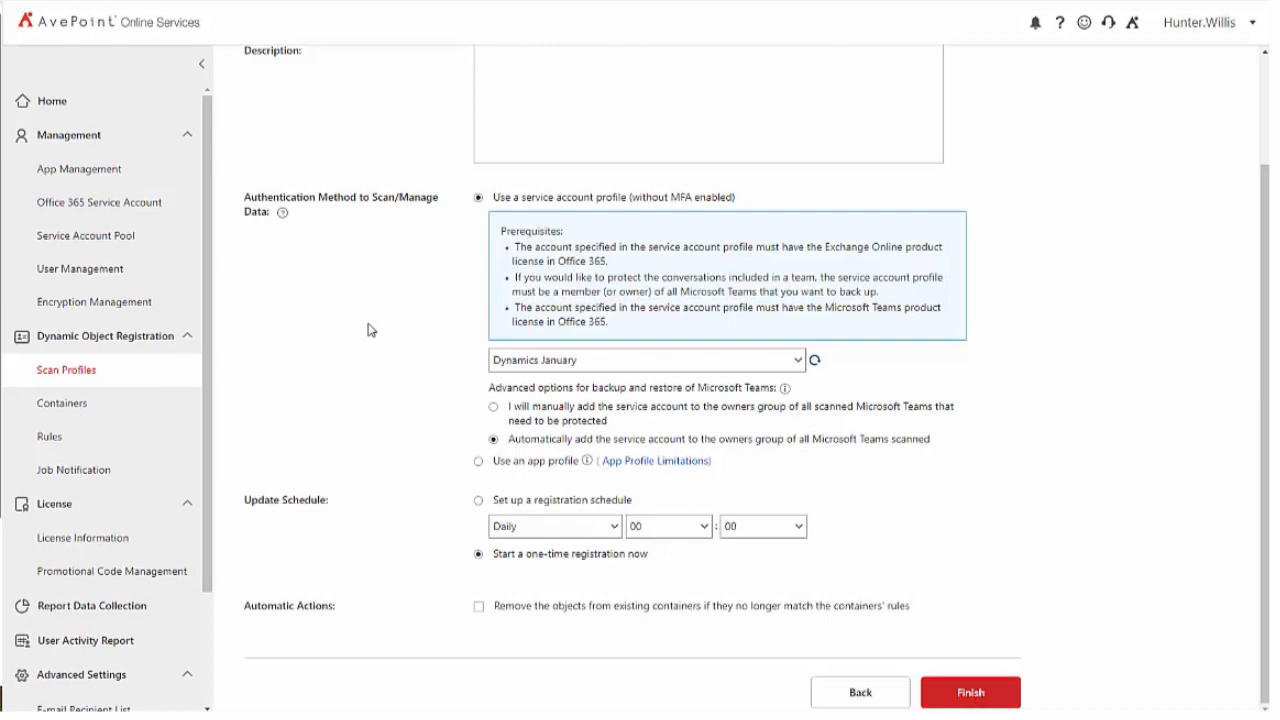
pyautogui.scroll(3)
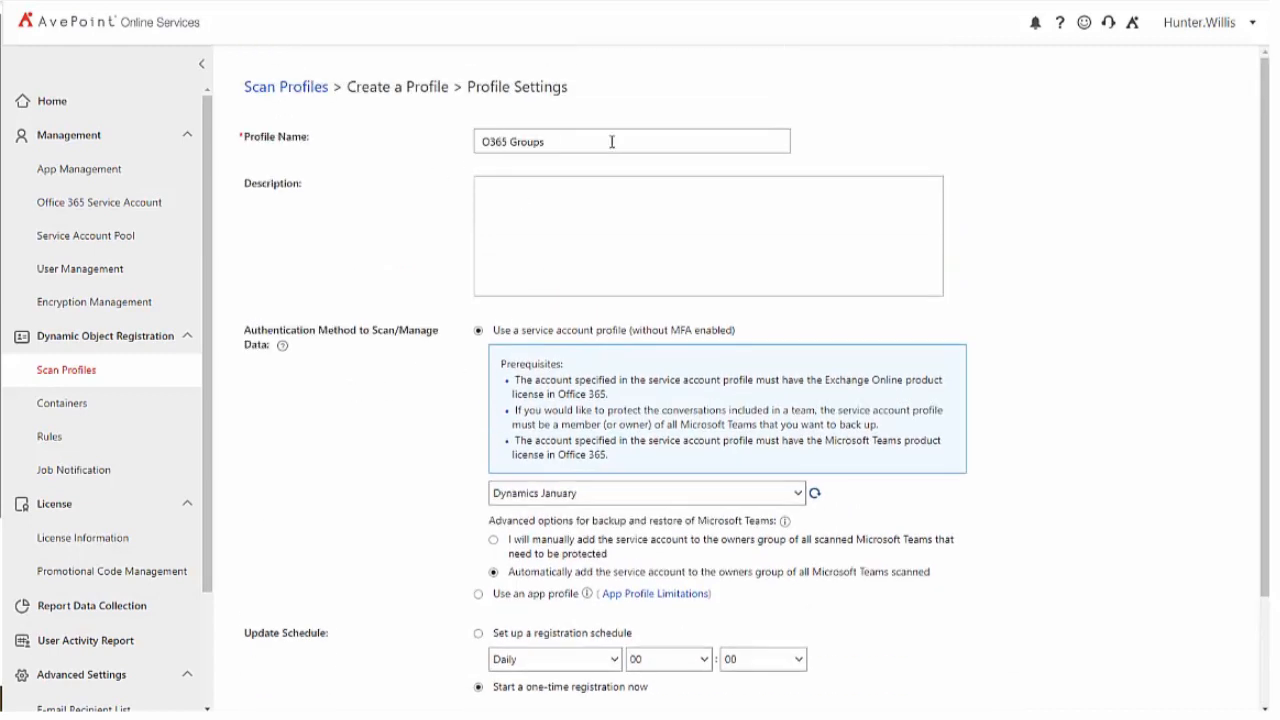